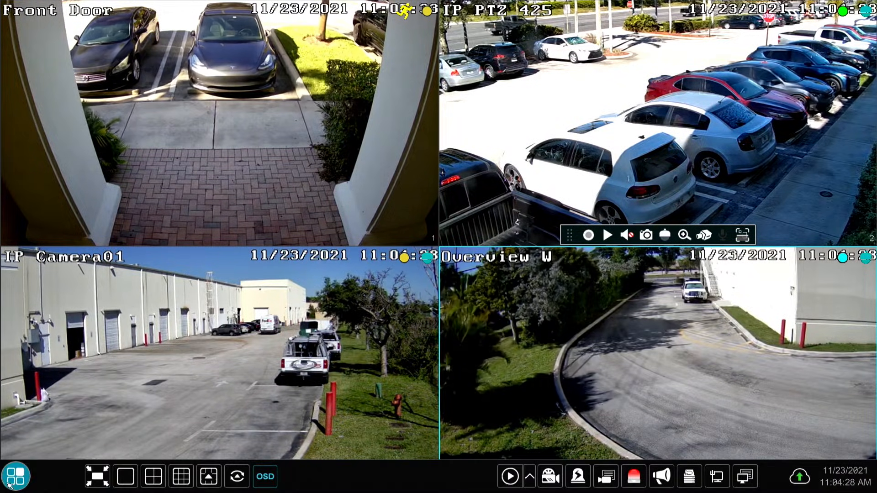
# Reach the Network settings page with Ethernet Port 1 TCP/IP settings via Start > Settings > Network
pyautogui.click(15, 476)
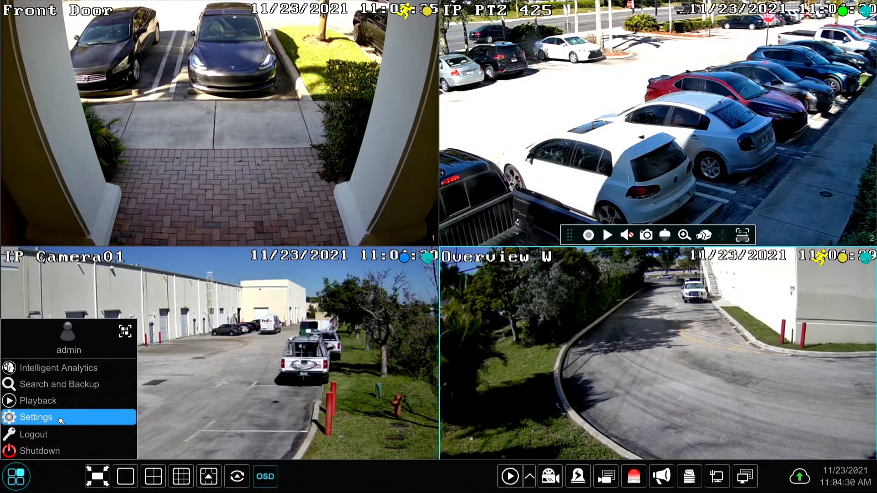
pyautogui.click(36, 417)
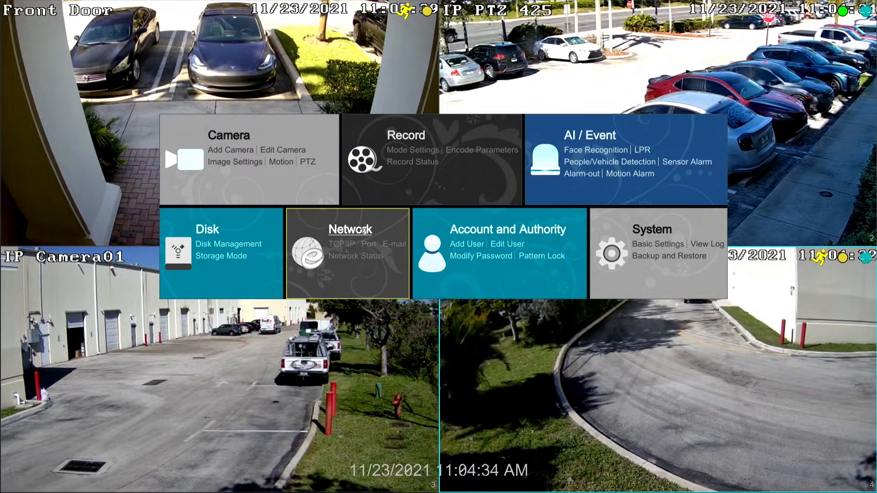
pyautogui.click(347, 253)
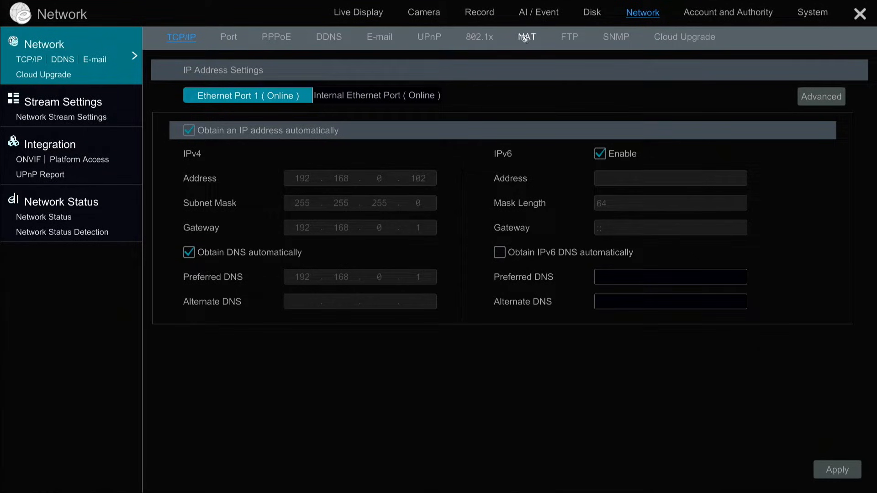
pyautogui.moveTo(529, 37)
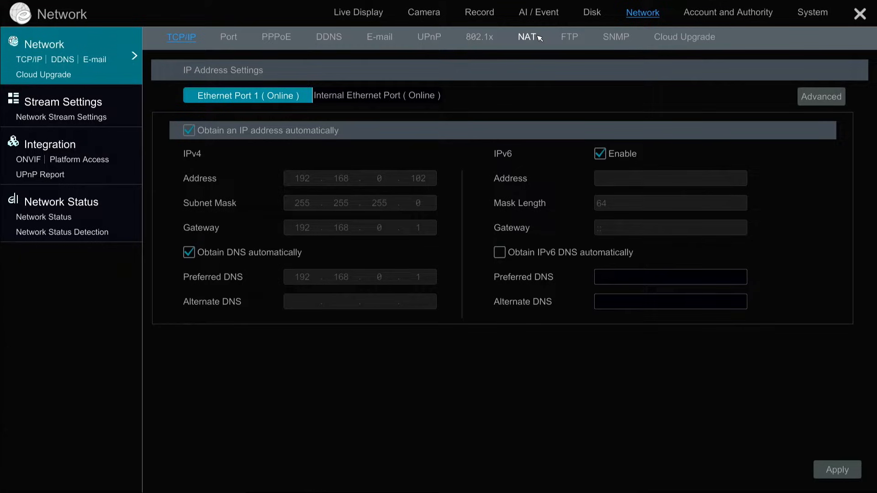
# Enable NAT with access type NAT2.0 (d2020.autonat.com:7968), reaching Success status and a device QR code
pyautogui.click(527, 37)
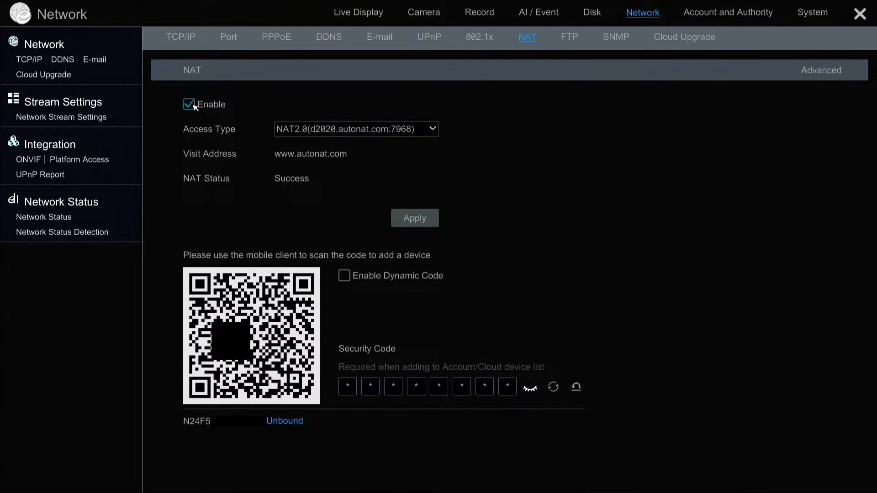
pyautogui.click(356, 129)
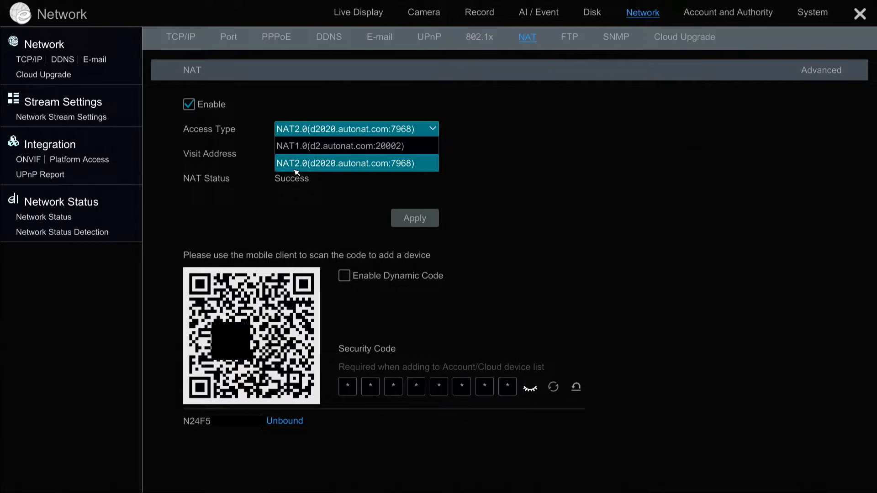
pyautogui.click(355, 163)
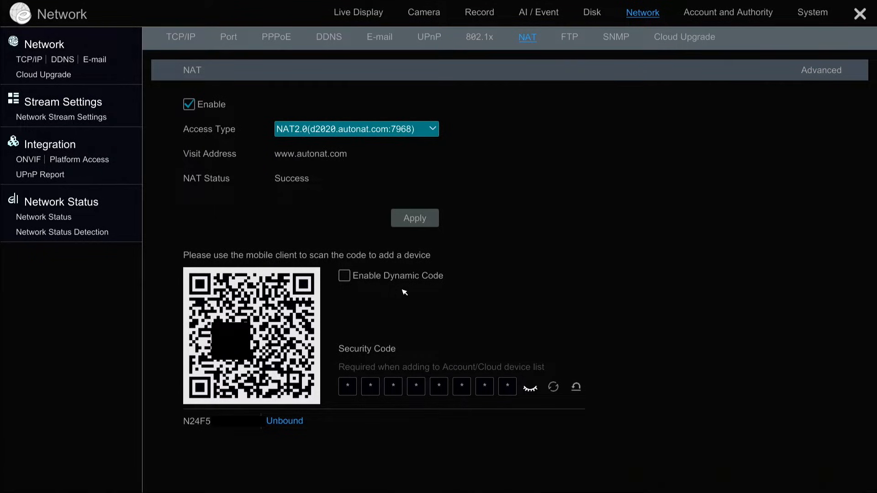
pyautogui.moveTo(438, 288)
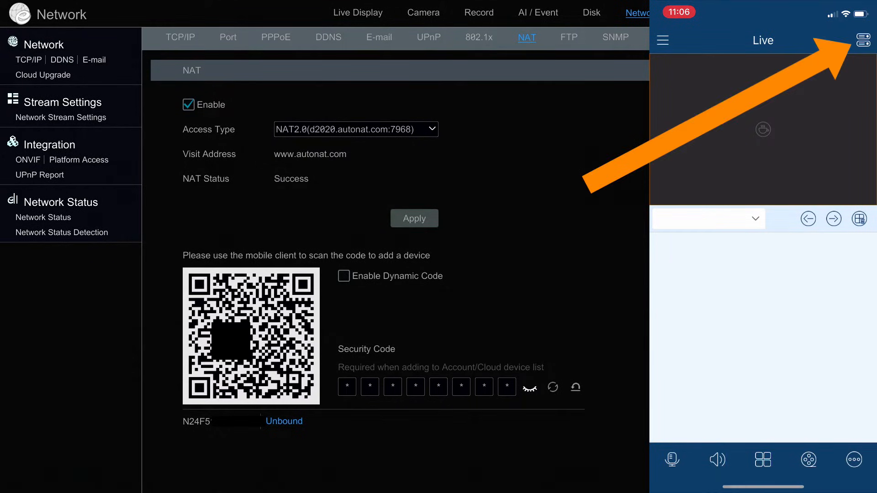
# Add the NVR by QR scan, allowing camera and local network access, so DeviceName1 (TD-3308B1-8P-A1) appears online
pyautogui.click(863, 41)
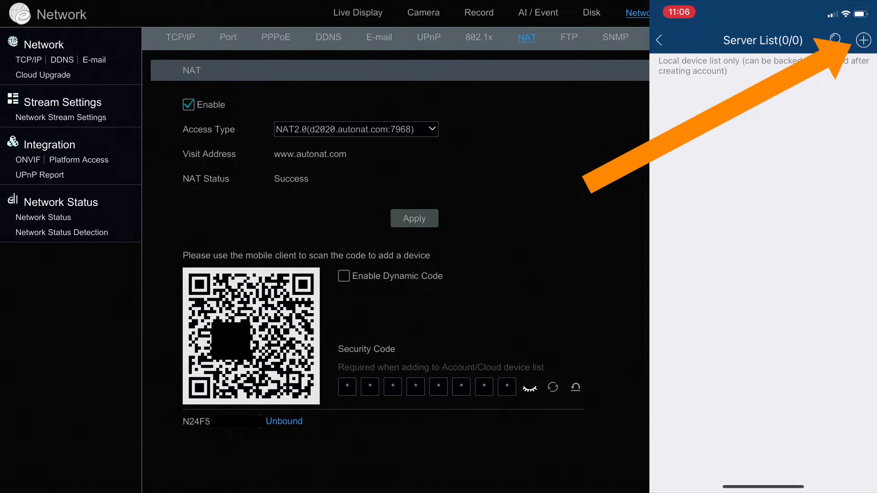
pyautogui.click(863, 39)
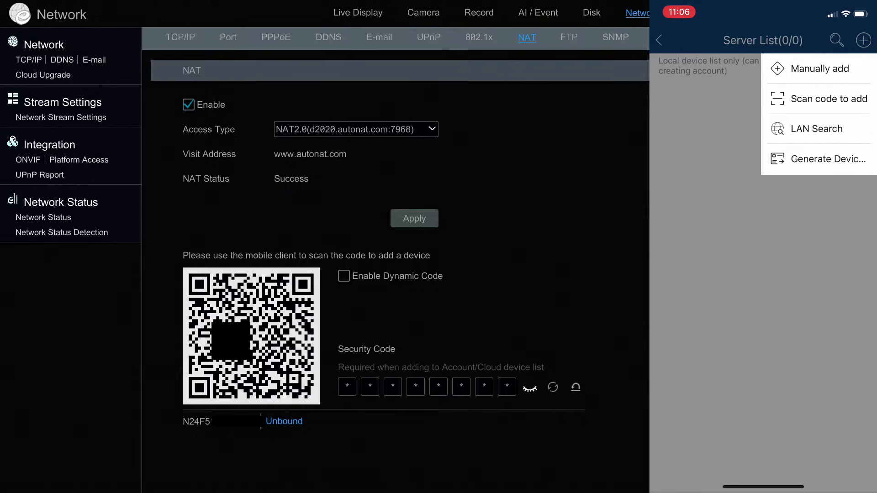
pyautogui.click(828, 99)
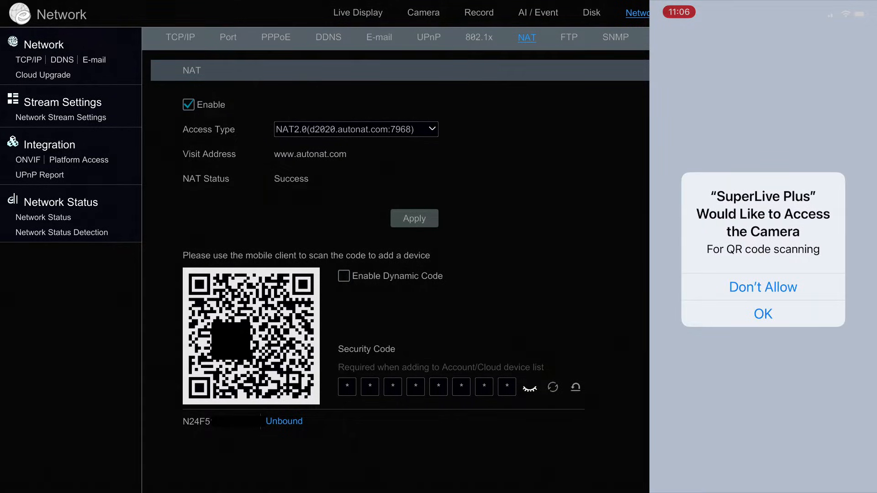
pyautogui.click(762, 313)
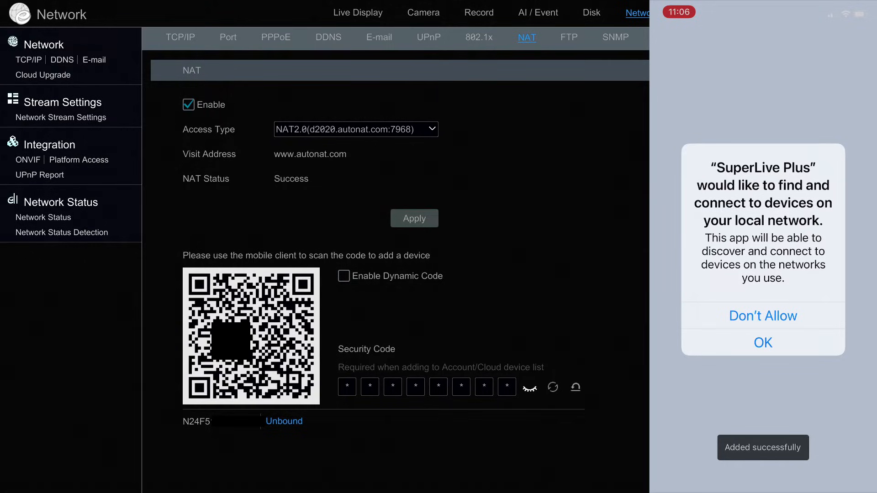
pyautogui.click(762, 343)
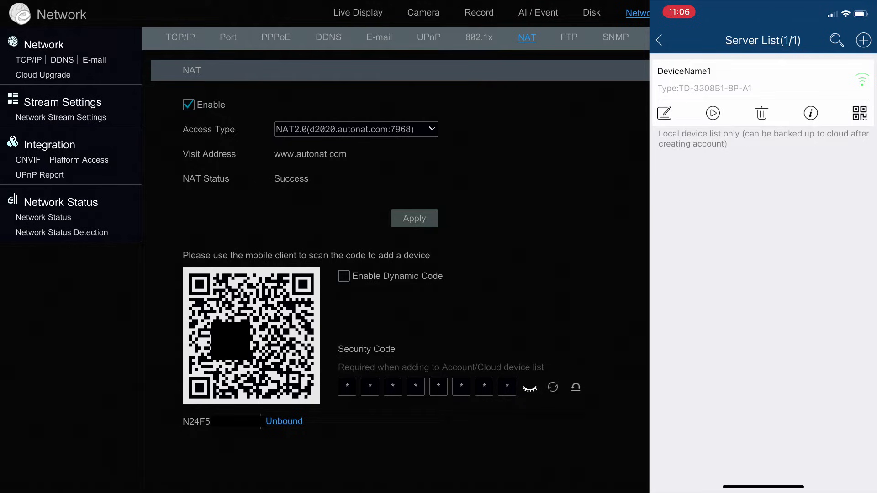
# Set the device nickname to OfficeNVR and start live view of its cameras
pyautogui.click(664, 113)
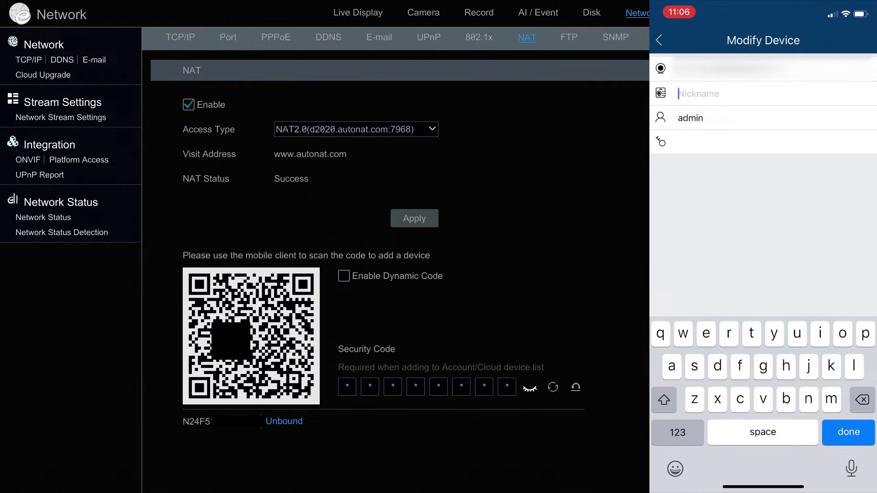
pyautogui.write('Off')
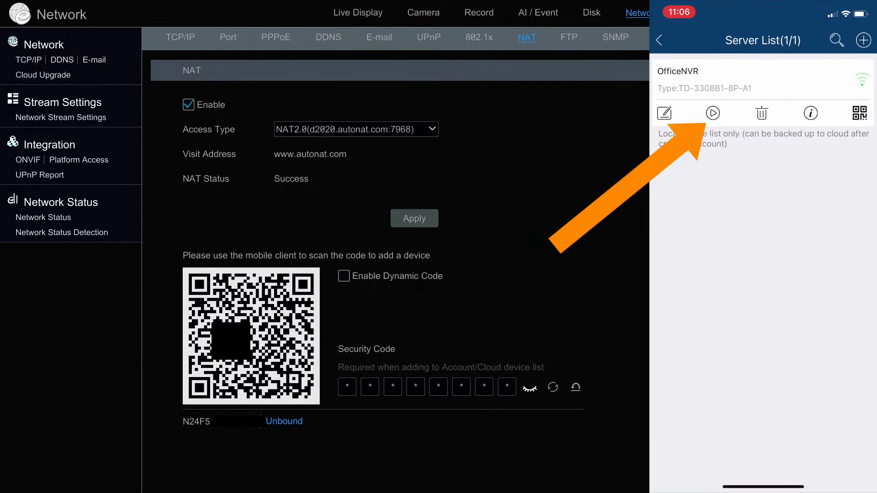
pyautogui.click(712, 113)
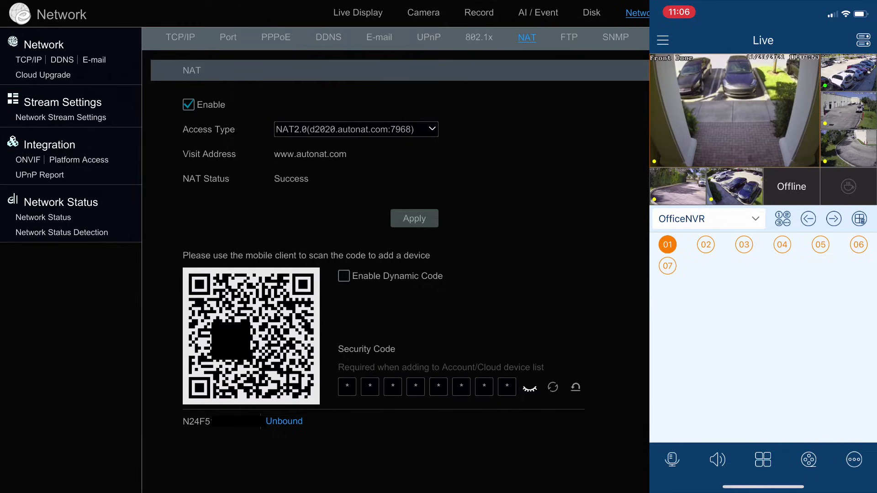
# View OfficeNVR's cameras in a four-window grid, then single-view Front Door, channel 02 and channel 04
pyautogui.click(762, 459)
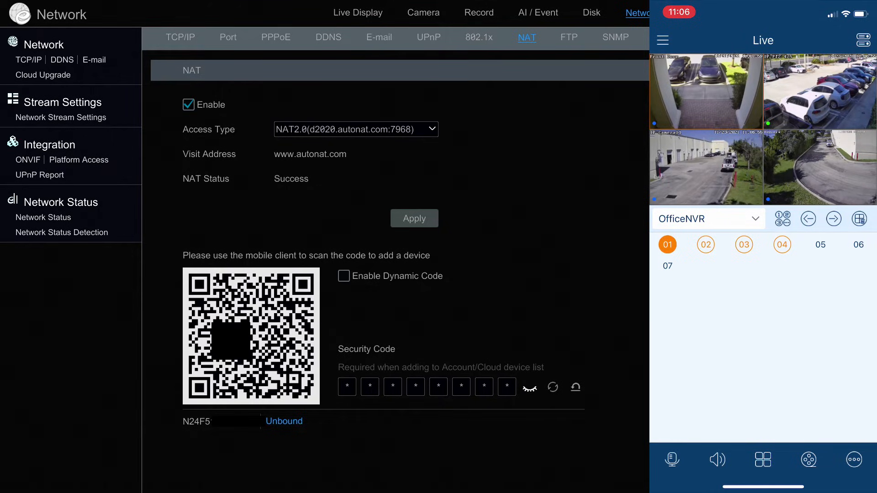
pyautogui.click(666, 245)
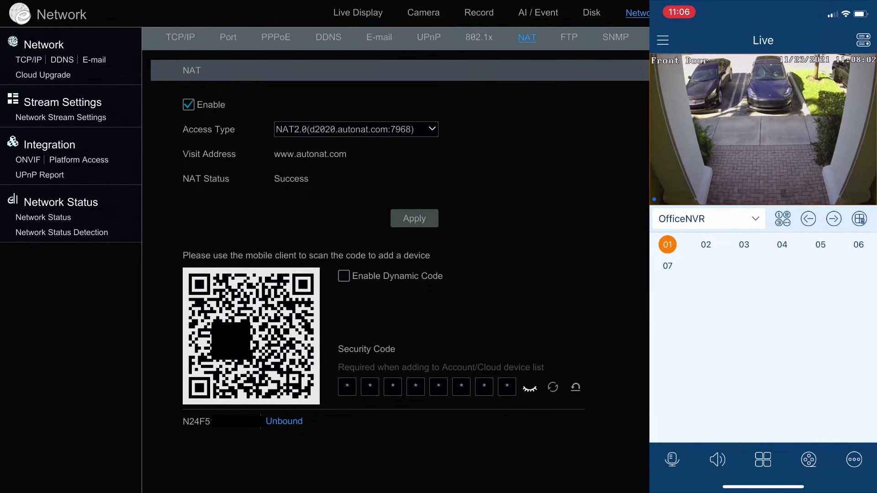
pyautogui.click(705, 245)
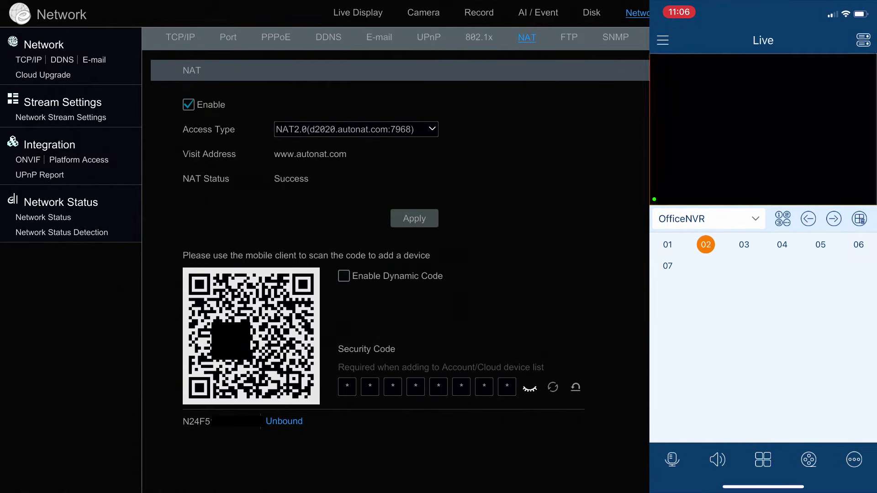
pyautogui.click(782, 245)
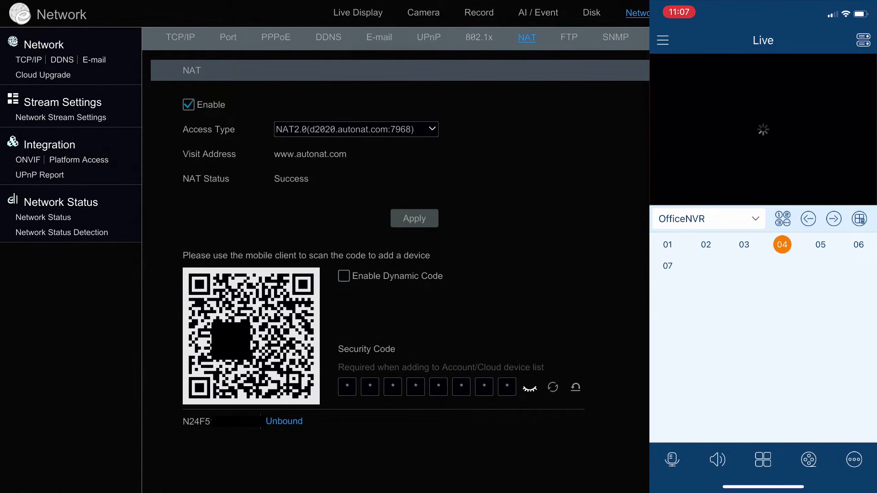